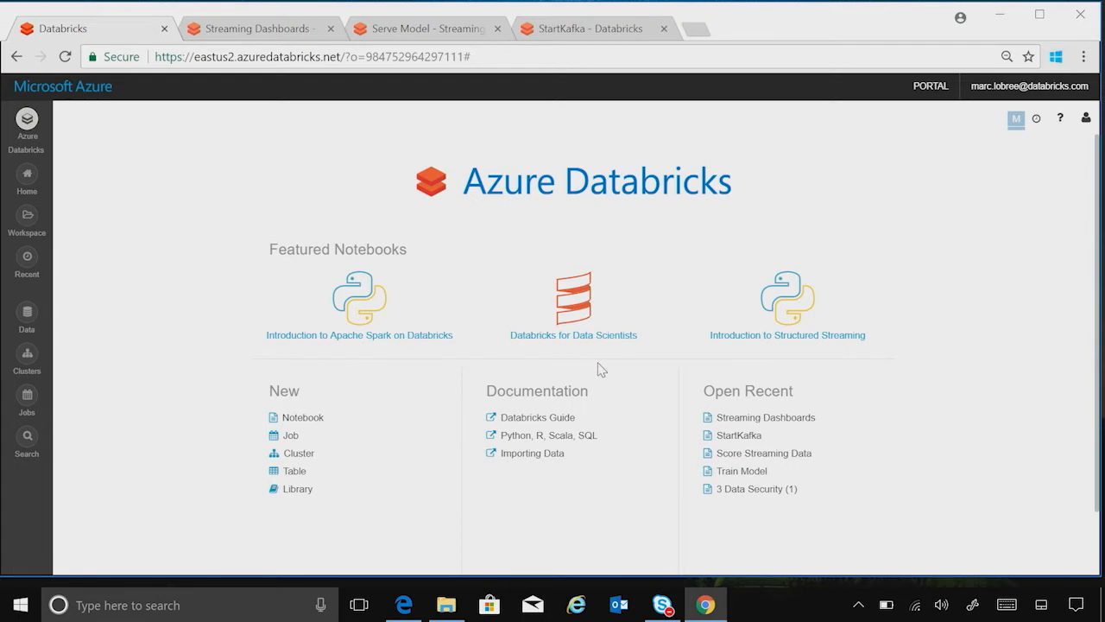
pyautogui.moveTo(666, 433)
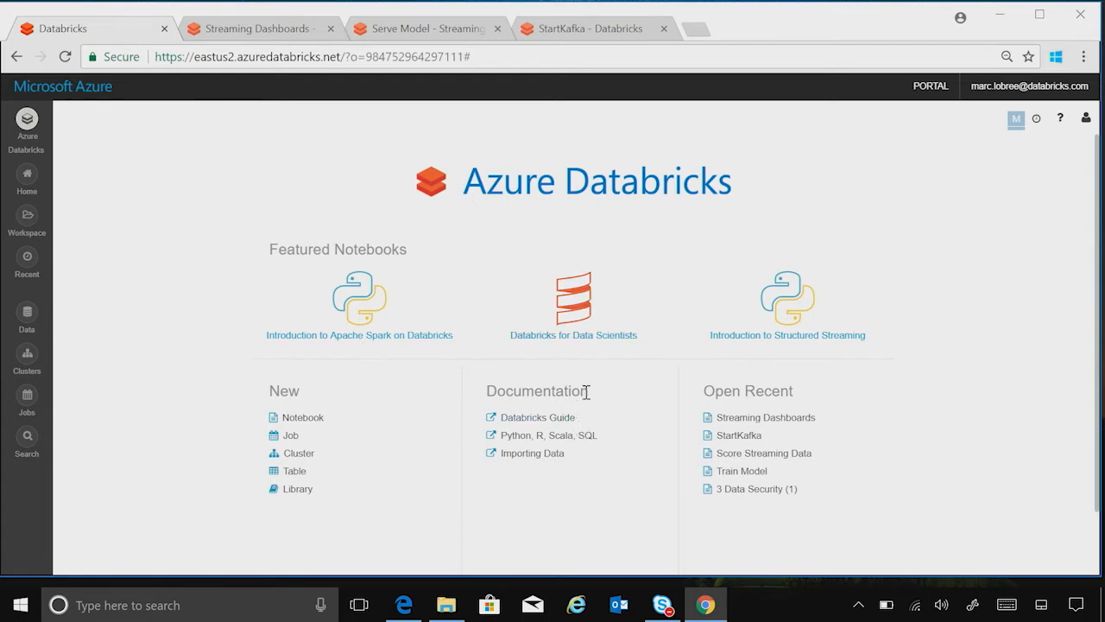
pyautogui.moveTo(607, 460)
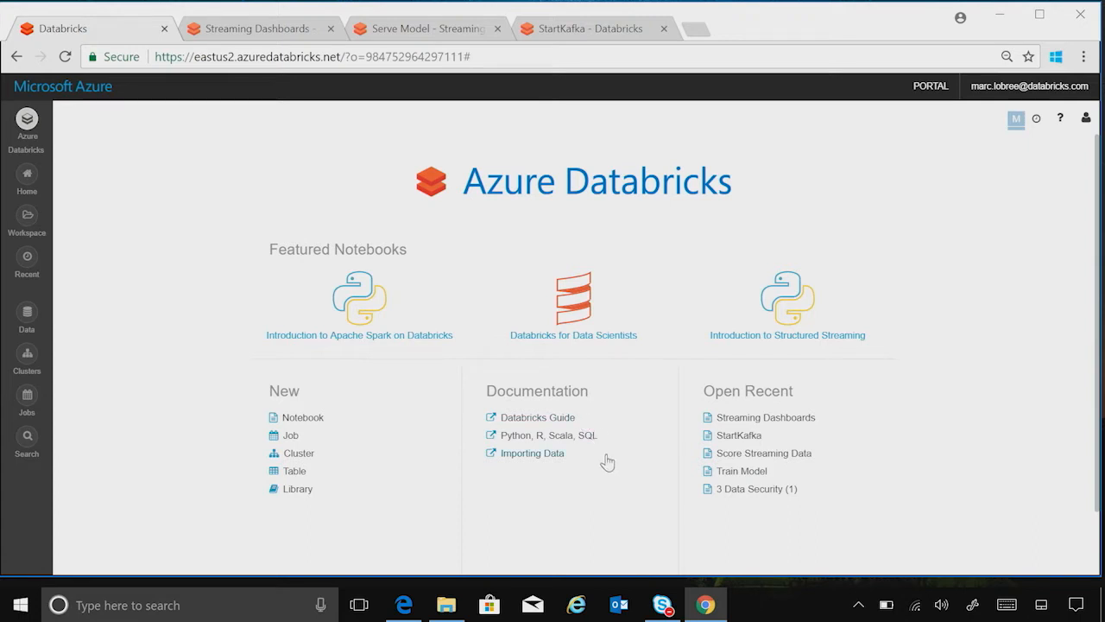
pyautogui.moveTo(596, 444)
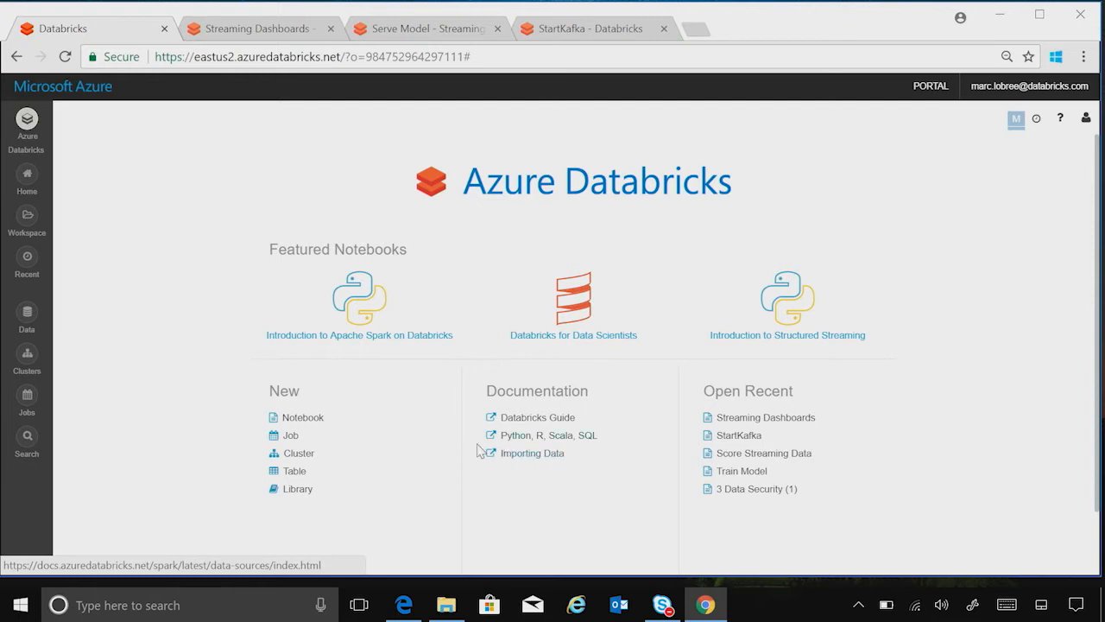
pyautogui.moveTo(699, 354)
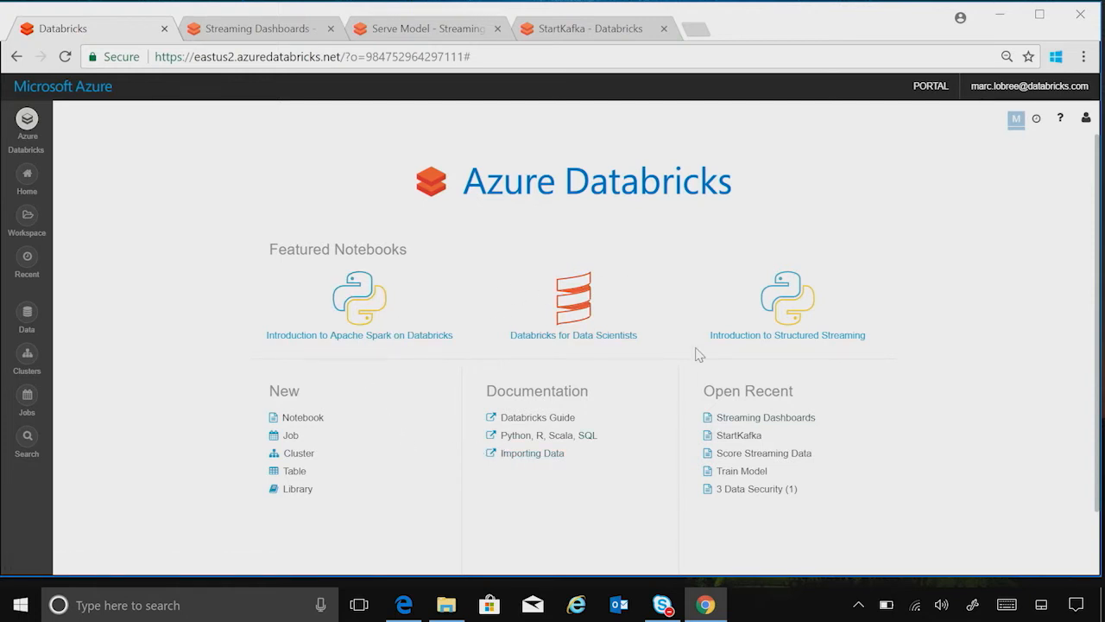
pyautogui.moveTo(540, 357)
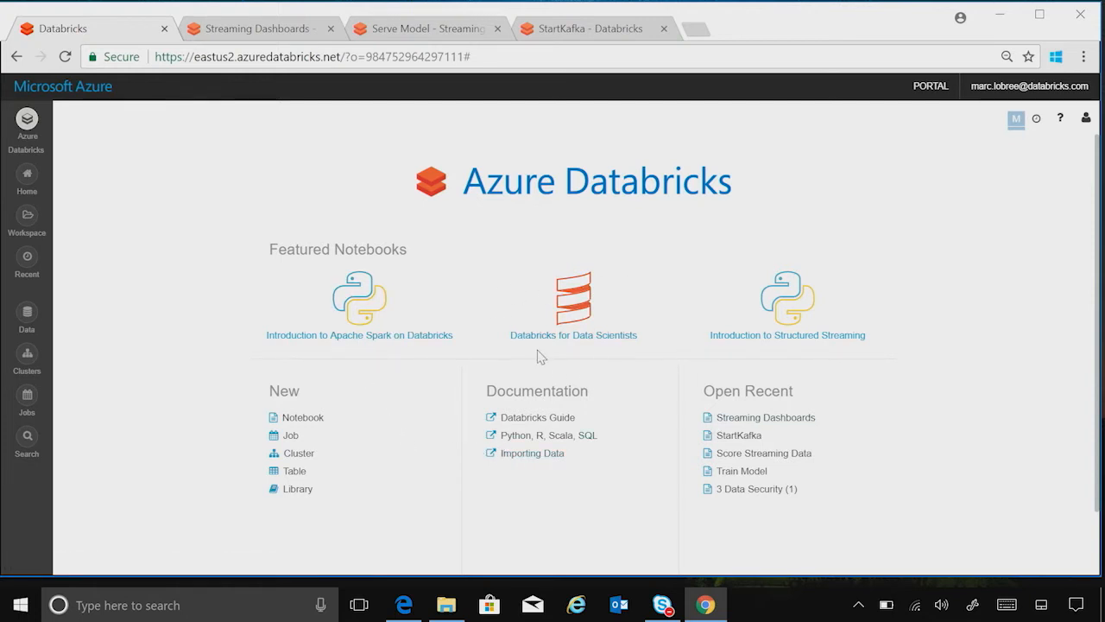
pyautogui.moveTo(503, 337)
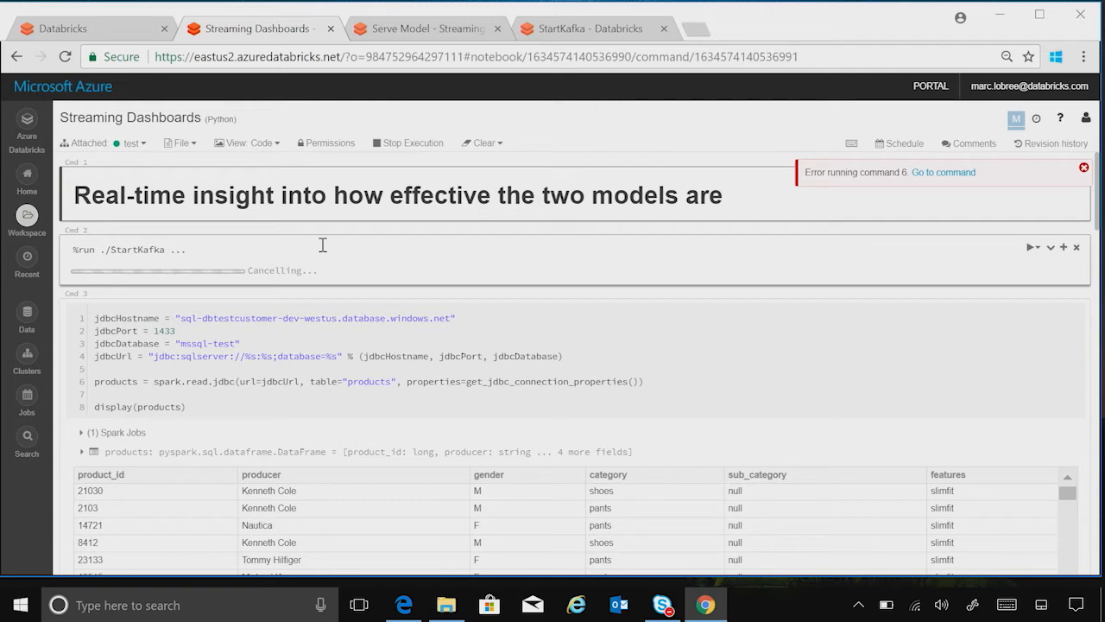
pyautogui.moveTo(325, 276)
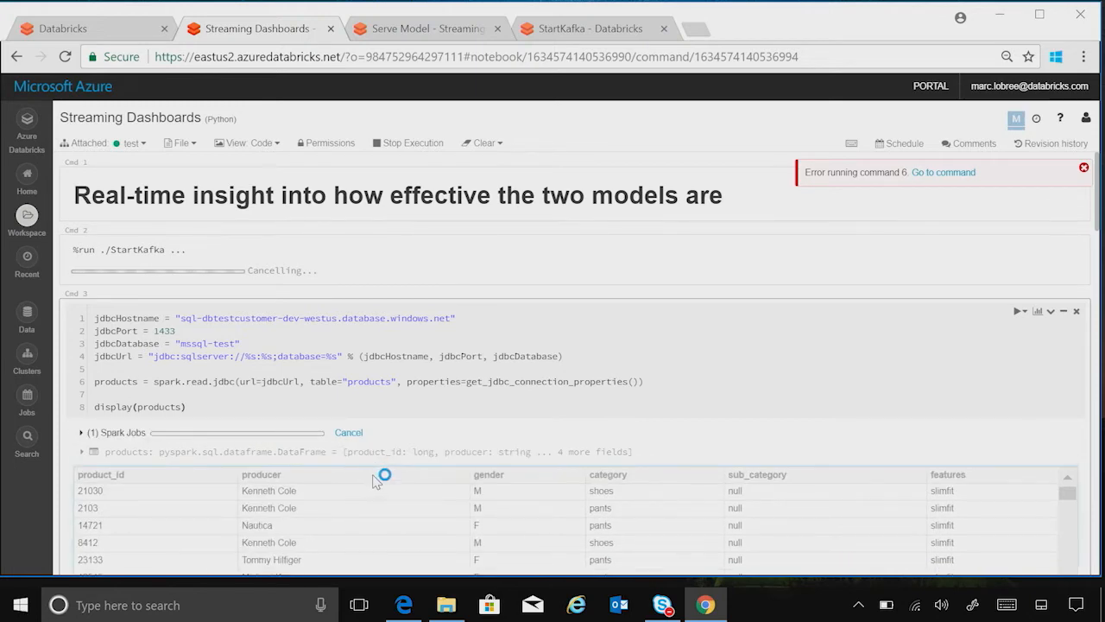
# Load the SQL products table via JDBC and display the live Kafka events
pyautogui.scroll(-3)
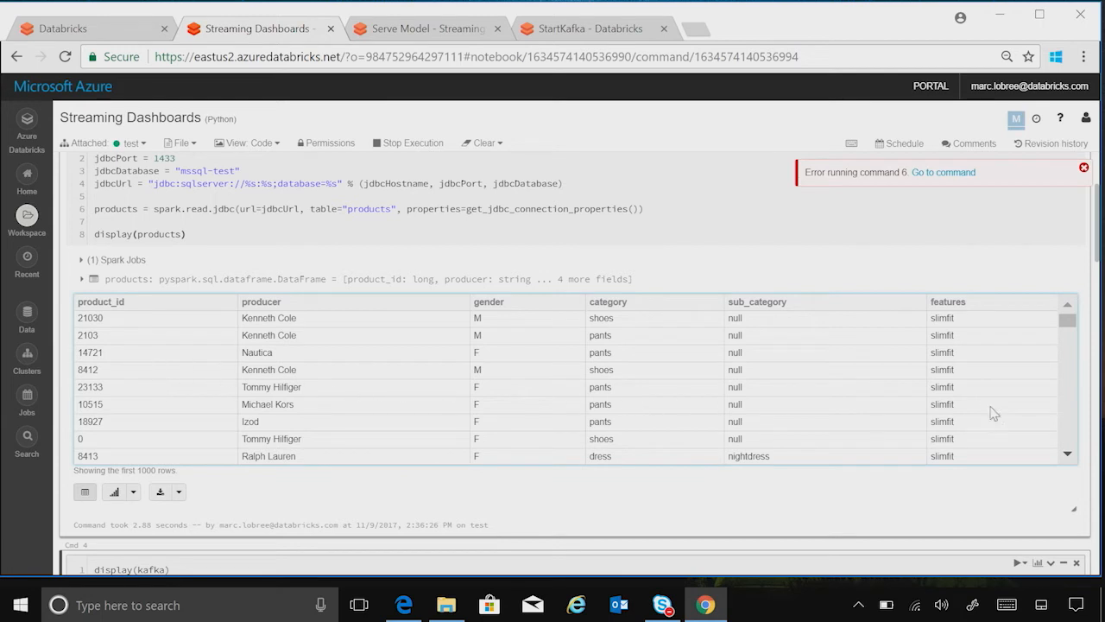
pyautogui.moveTo(744, 373)
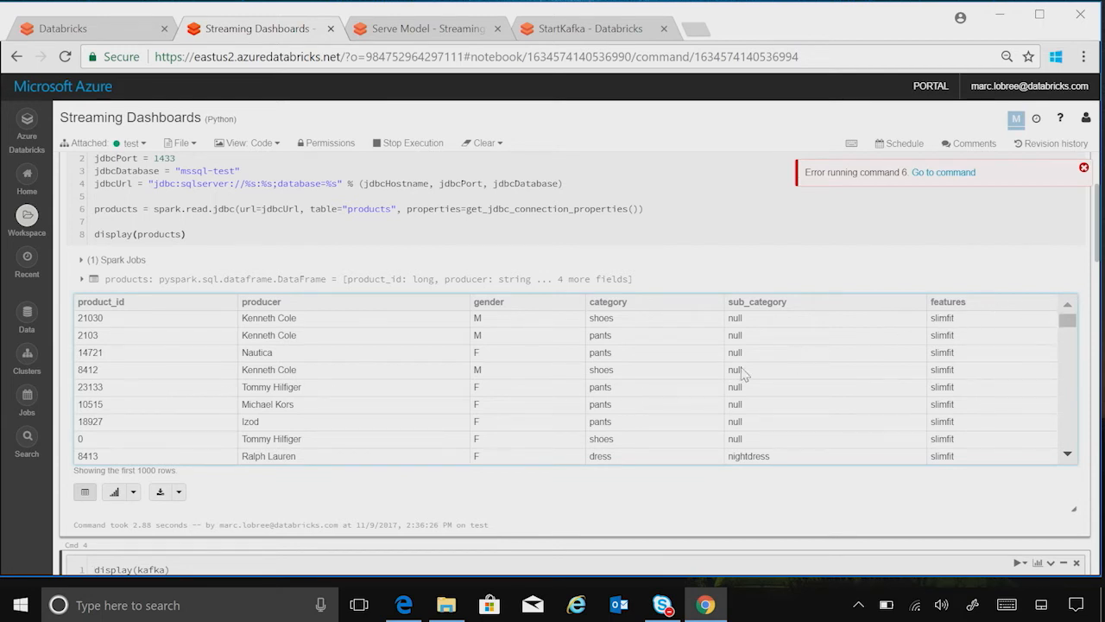
pyautogui.moveTo(662, 478)
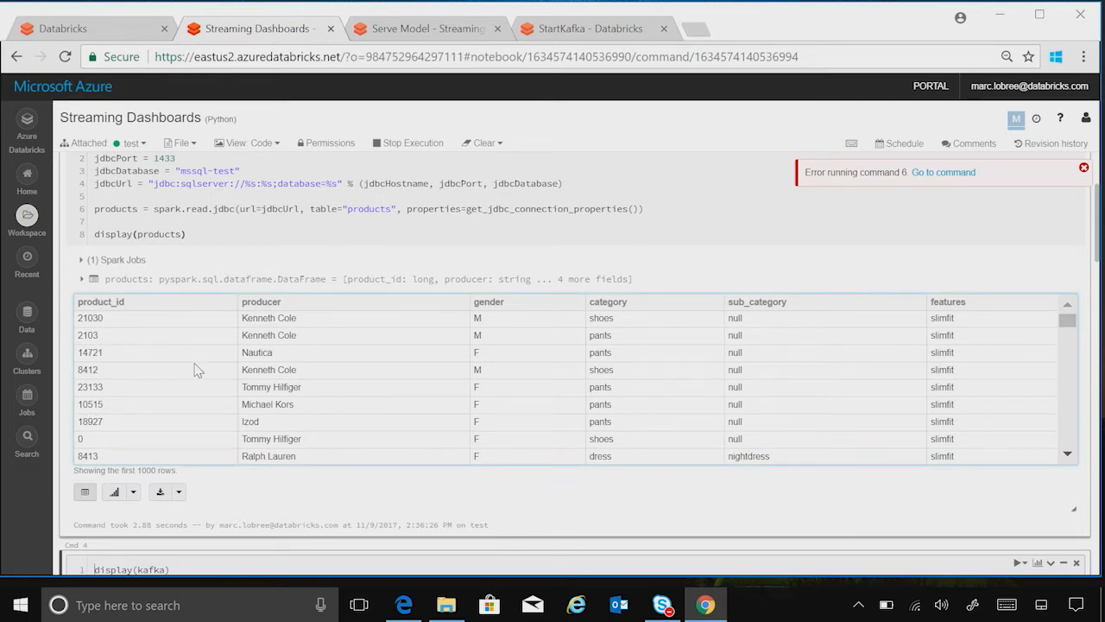
pyautogui.scroll(-3)
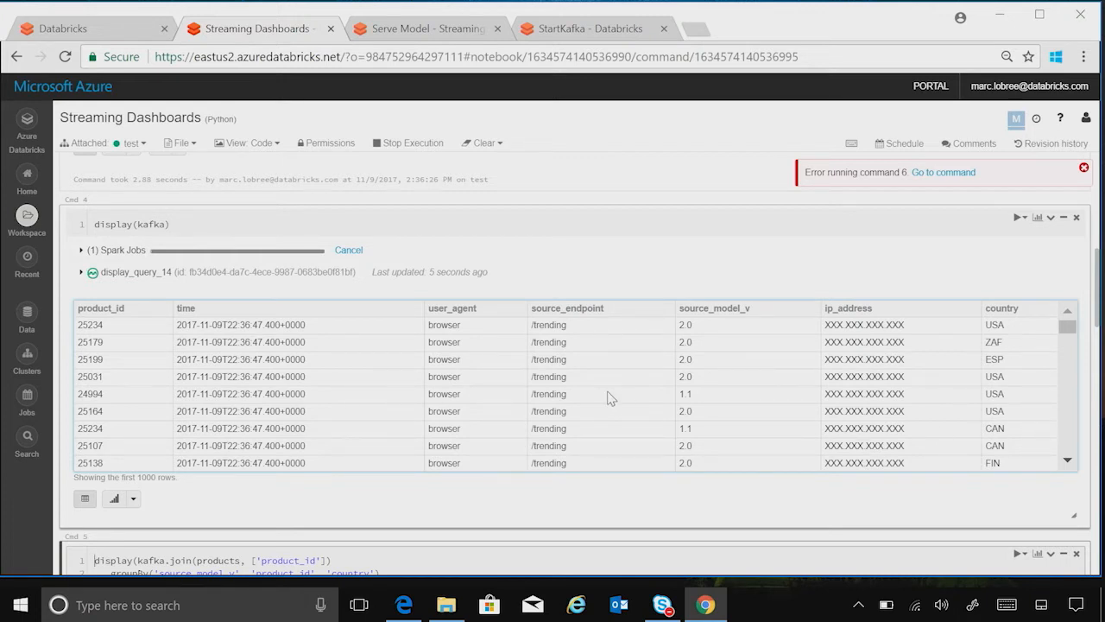
# Display Kafka events joined with products as a live world map of counts per country
pyautogui.scroll(-3)
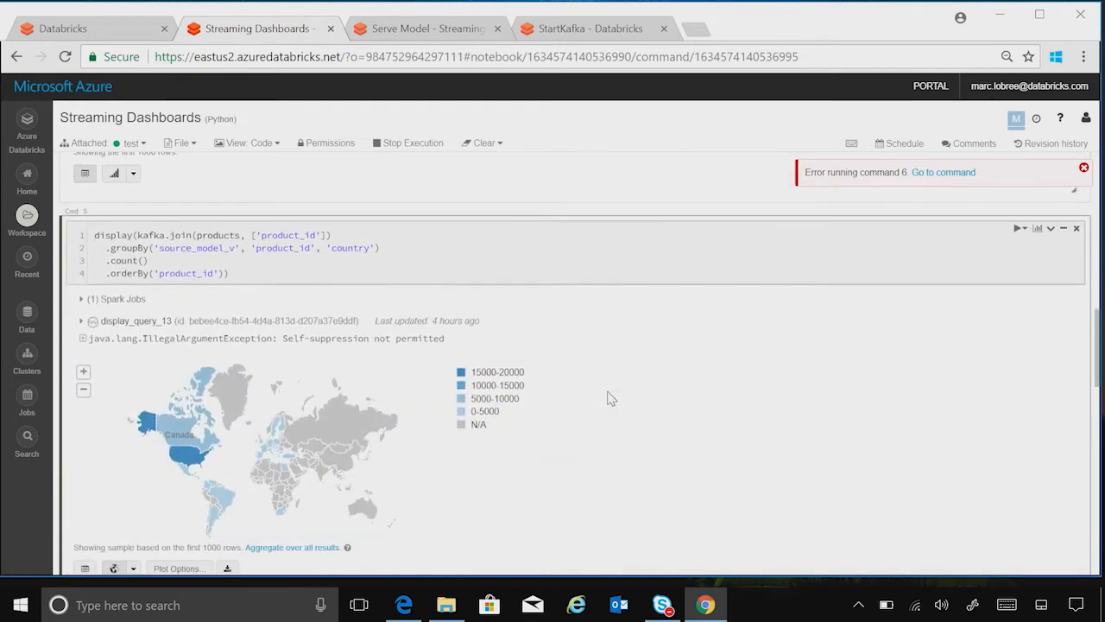
pyautogui.scroll(-3)
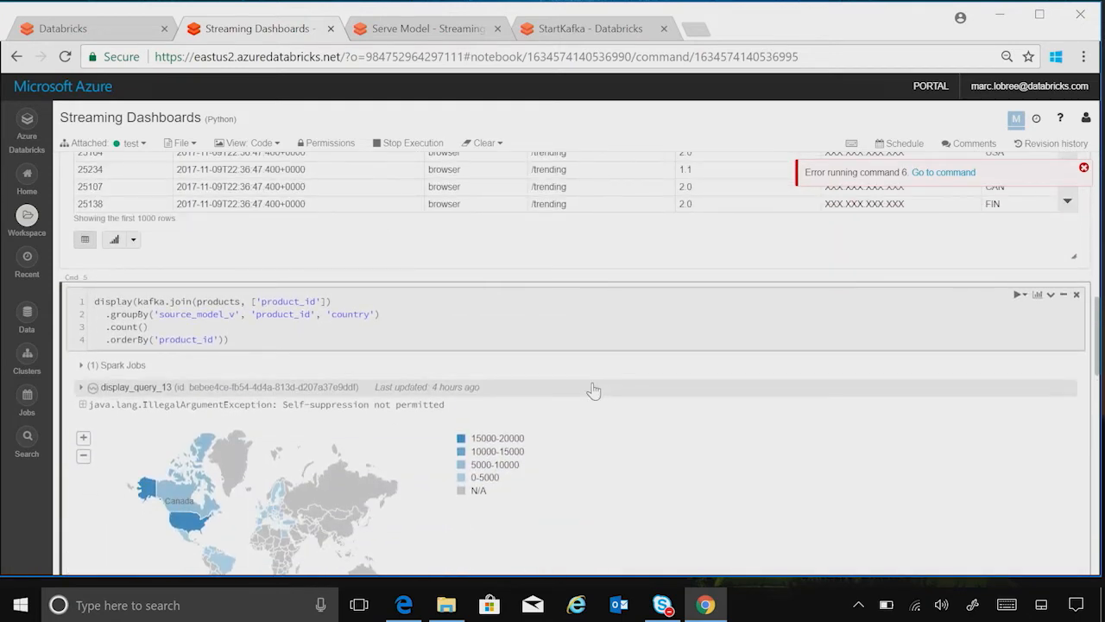
pyautogui.moveTo(579, 371)
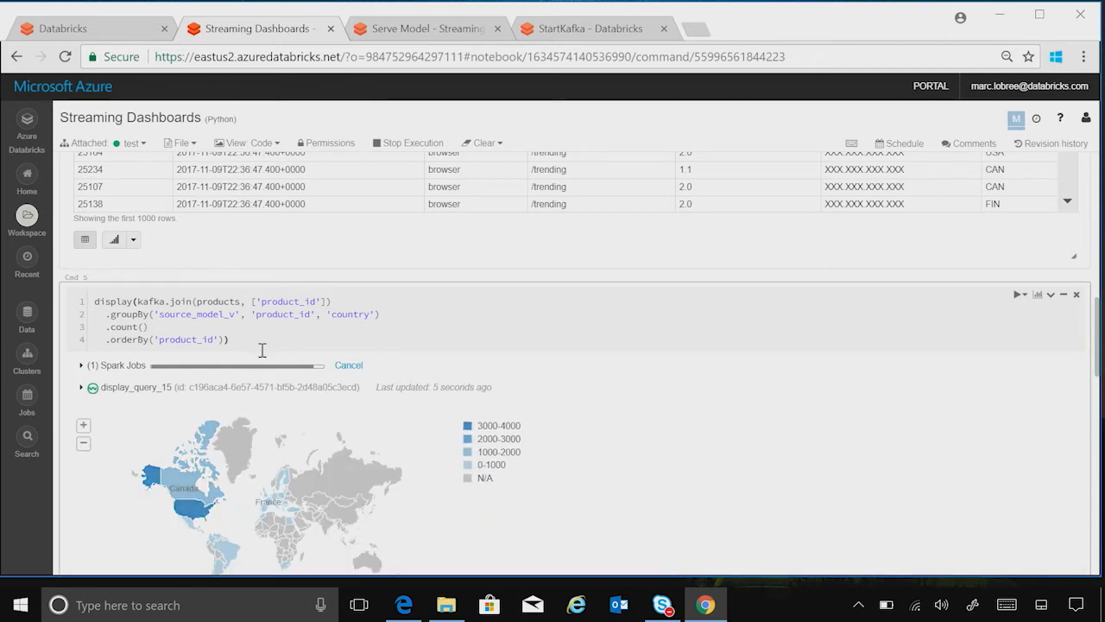
pyautogui.scroll(-3)
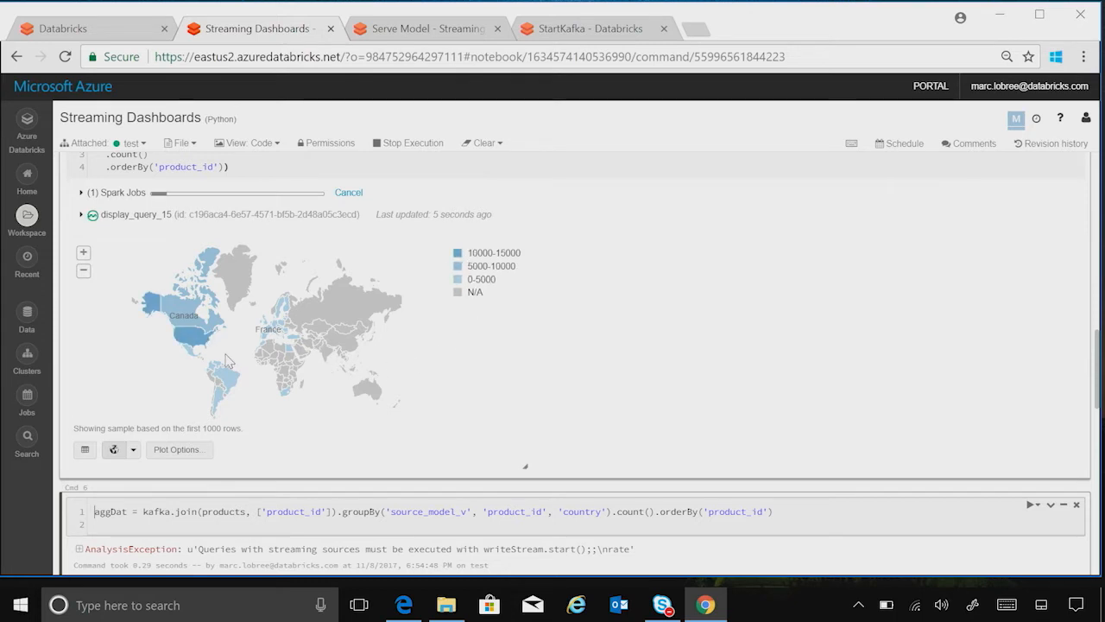
pyautogui.moveTo(146, 328)
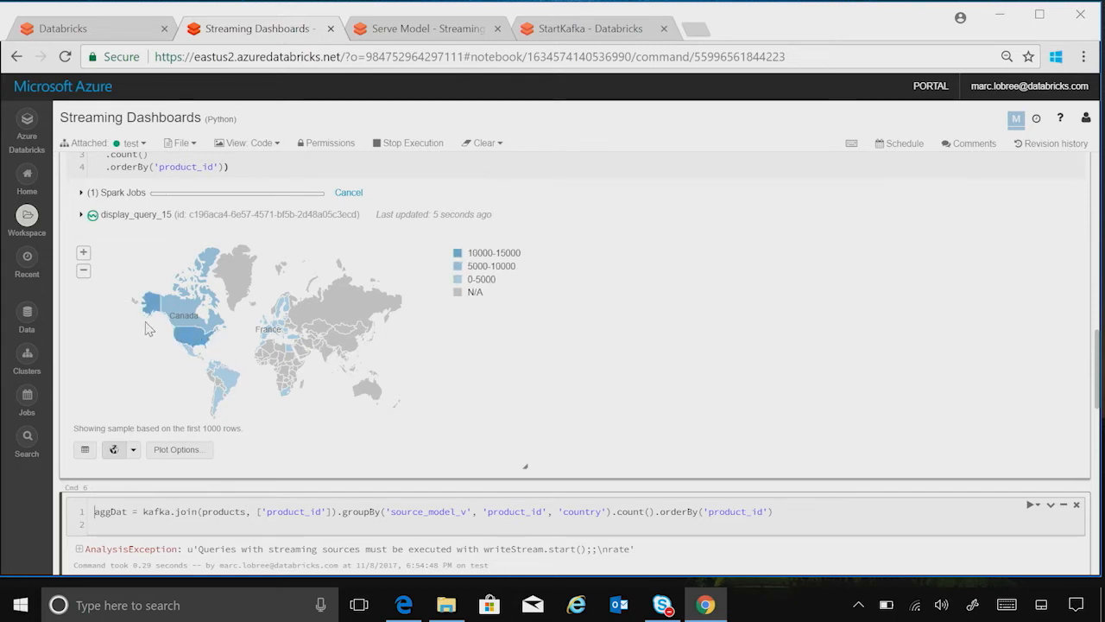
pyautogui.moveTo(198, 361)
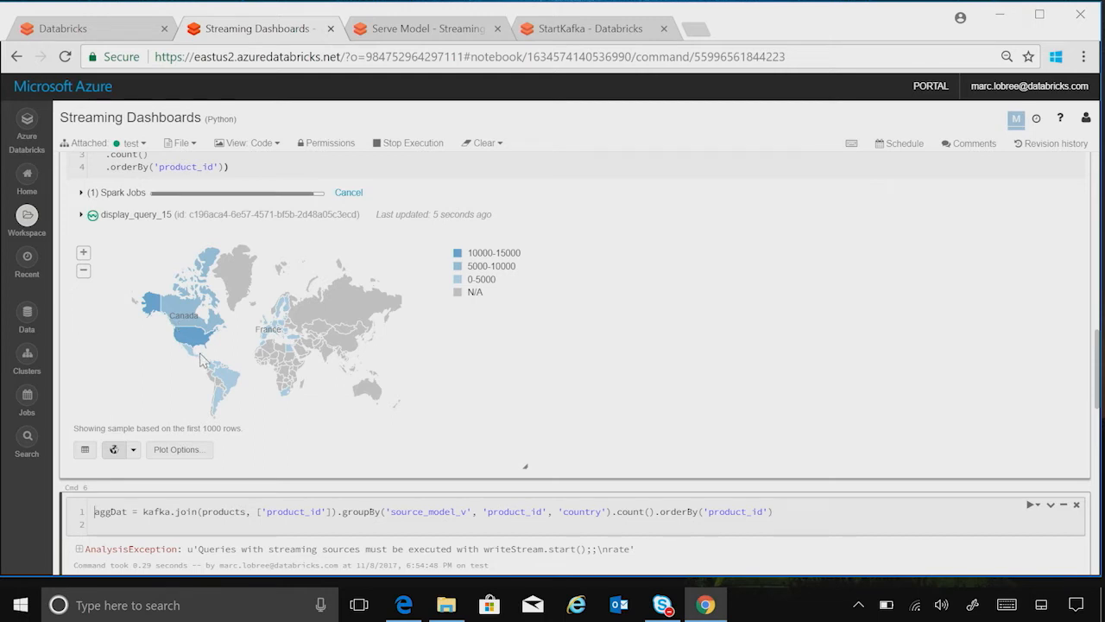
pyautogui.moveTo(289, 354)
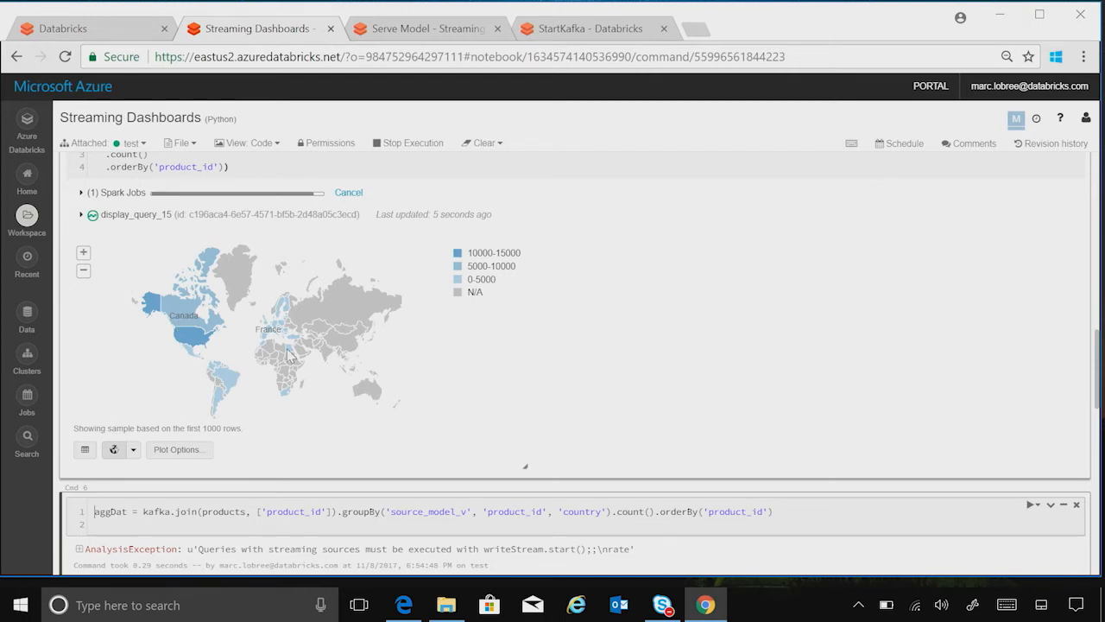
pyautogui.moveTo(292, 311)
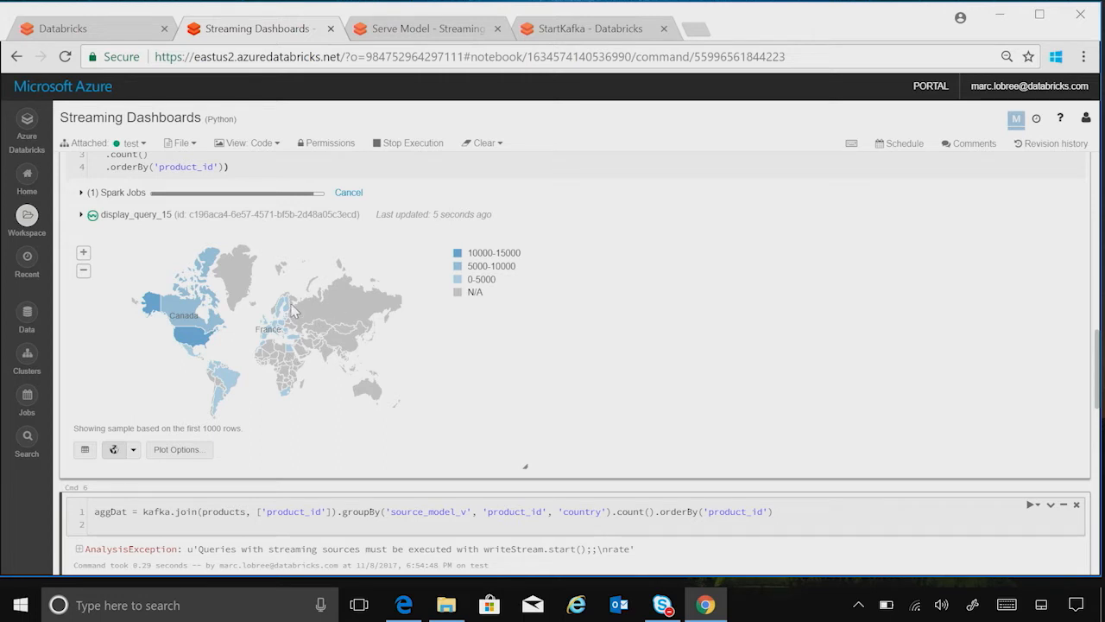
pyautogui.moveTo(289, 332)
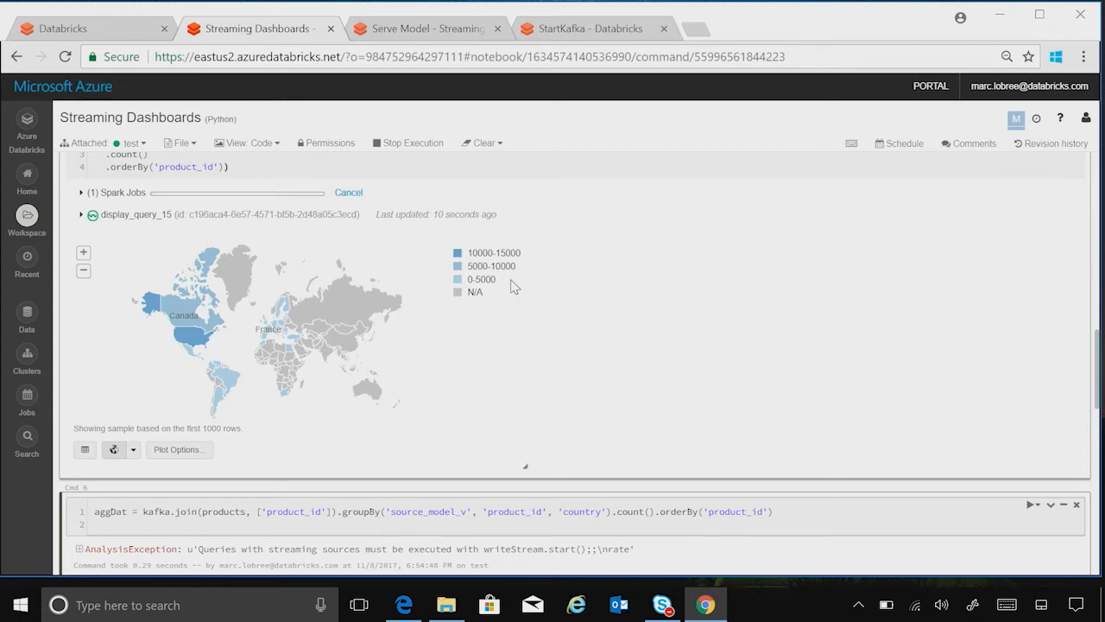
pyautogui.moveTo(511, 361)
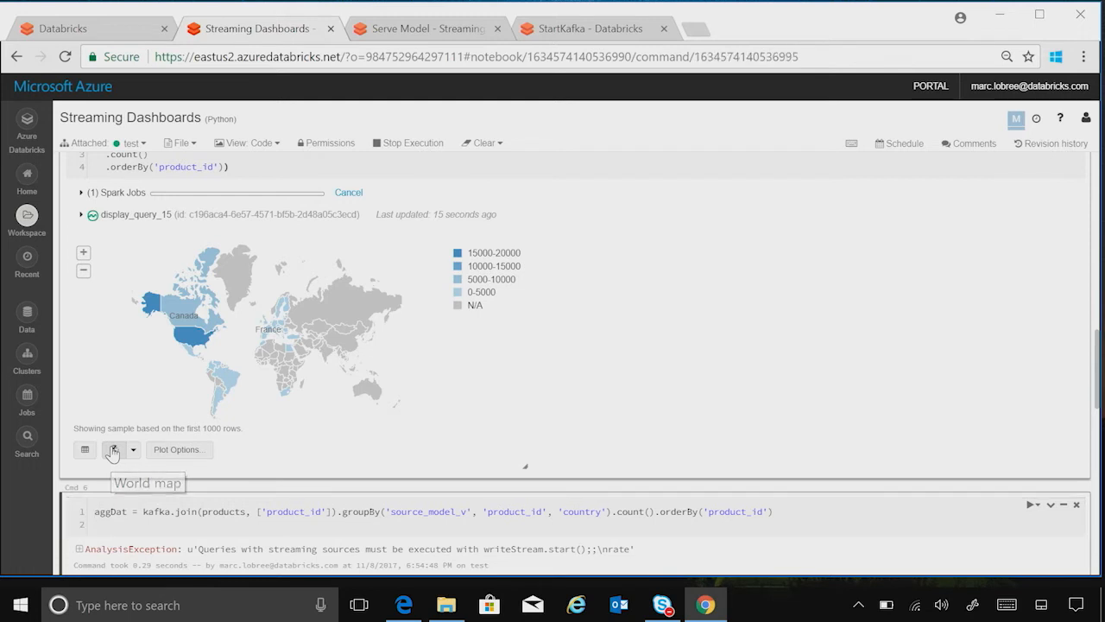
pyautogui.click(176, 449)
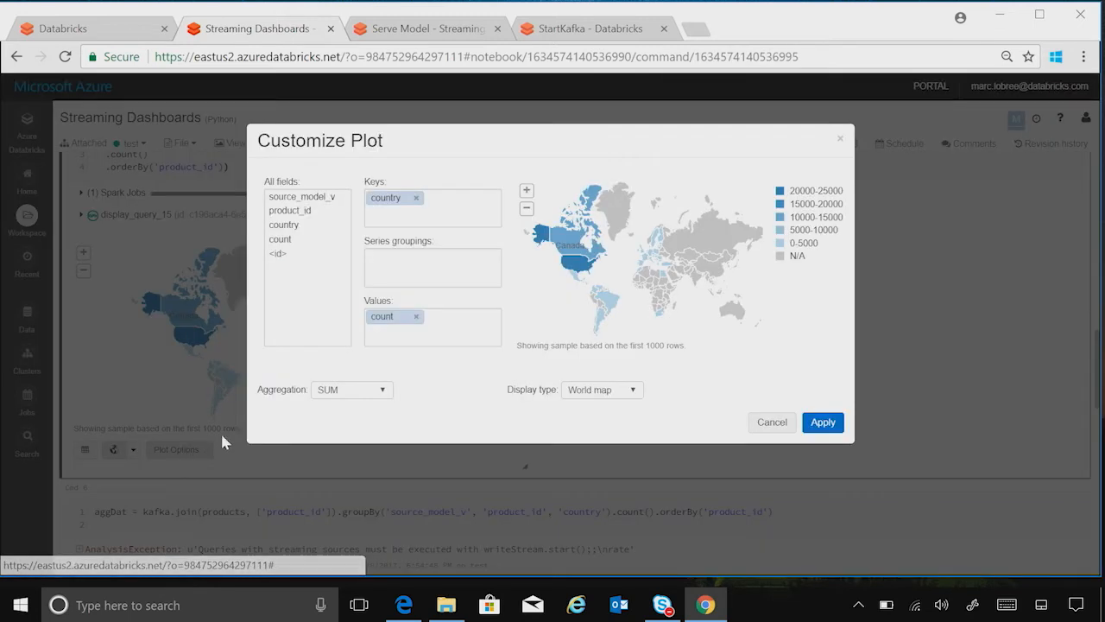
pyautogui.moveTo(345, 213)
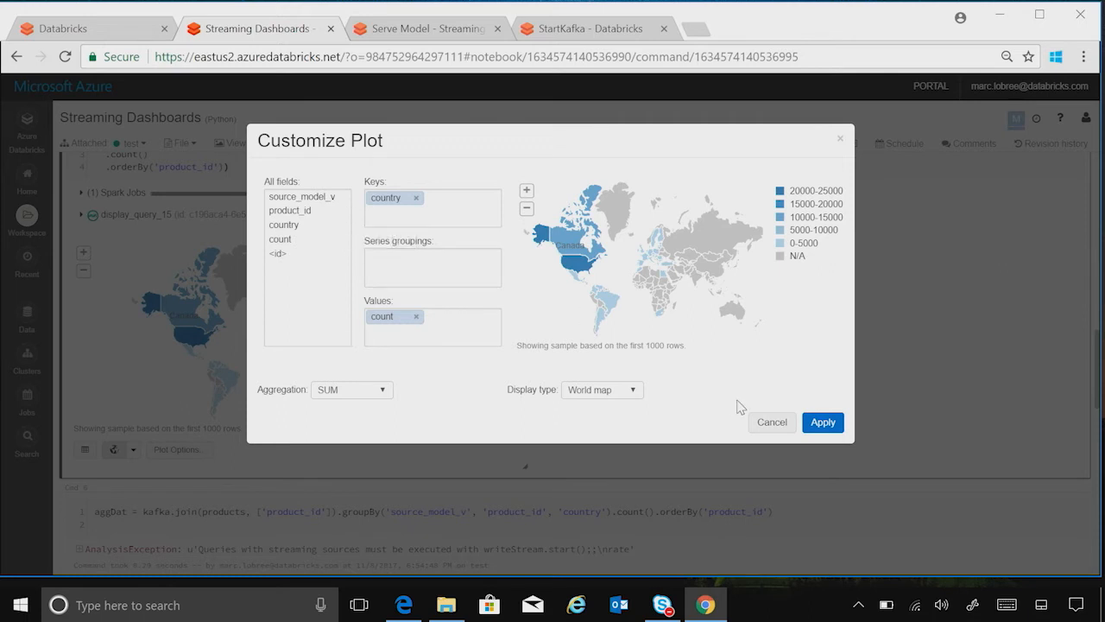
pyautogui.moveTo(772, 422)
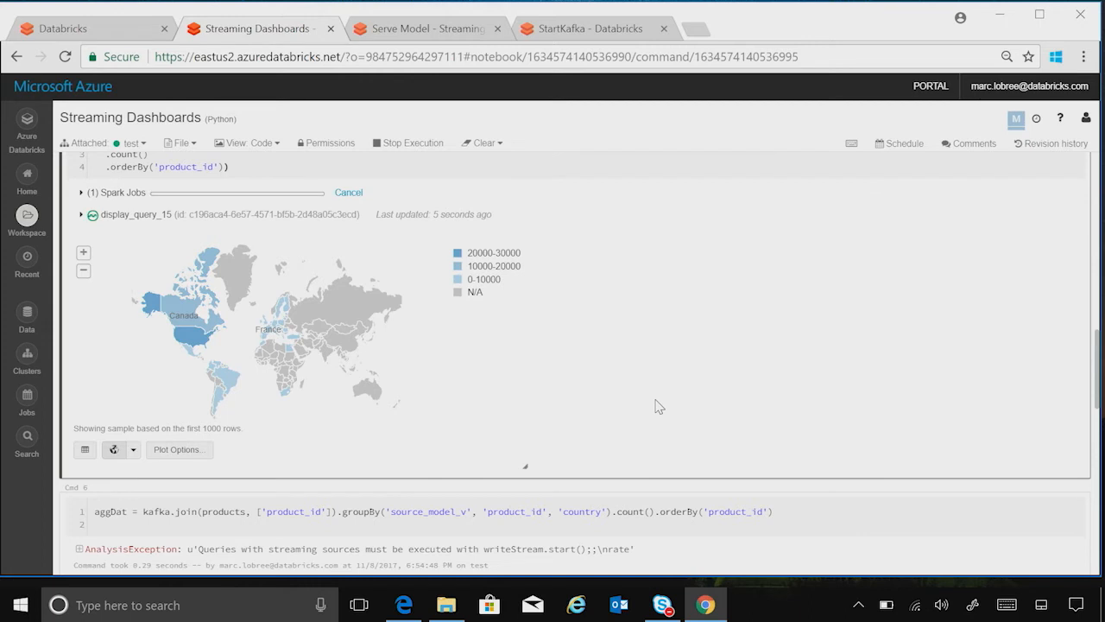
pyautogui.moveTo(448, 29)
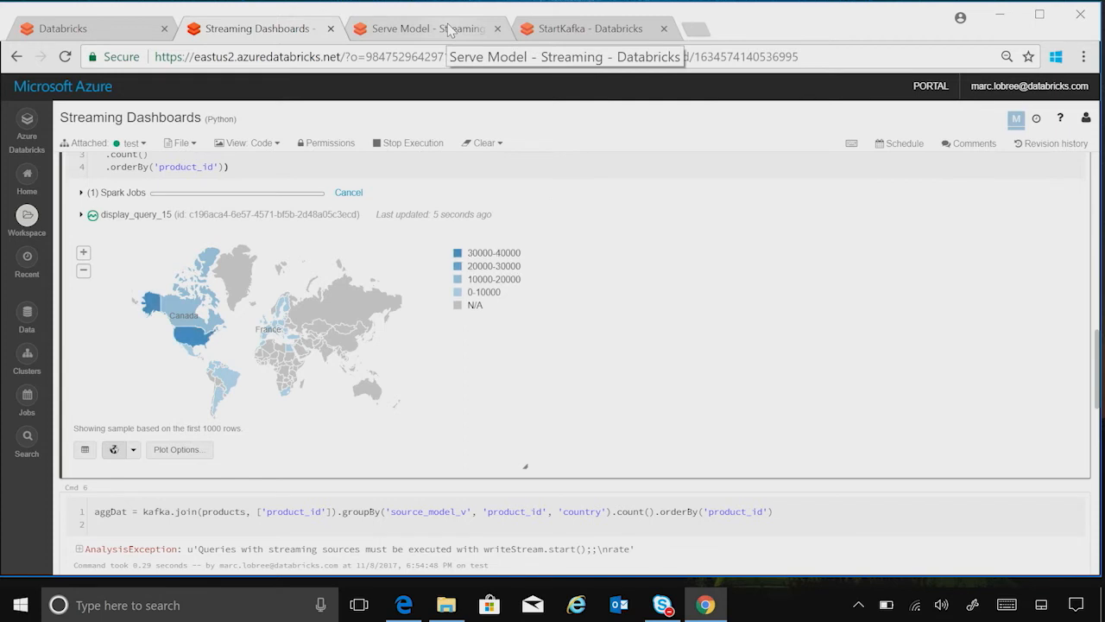
# Open the Serve Model - Streaming notebook and run its Define Schema cell
pyautogui.click(423, 28)
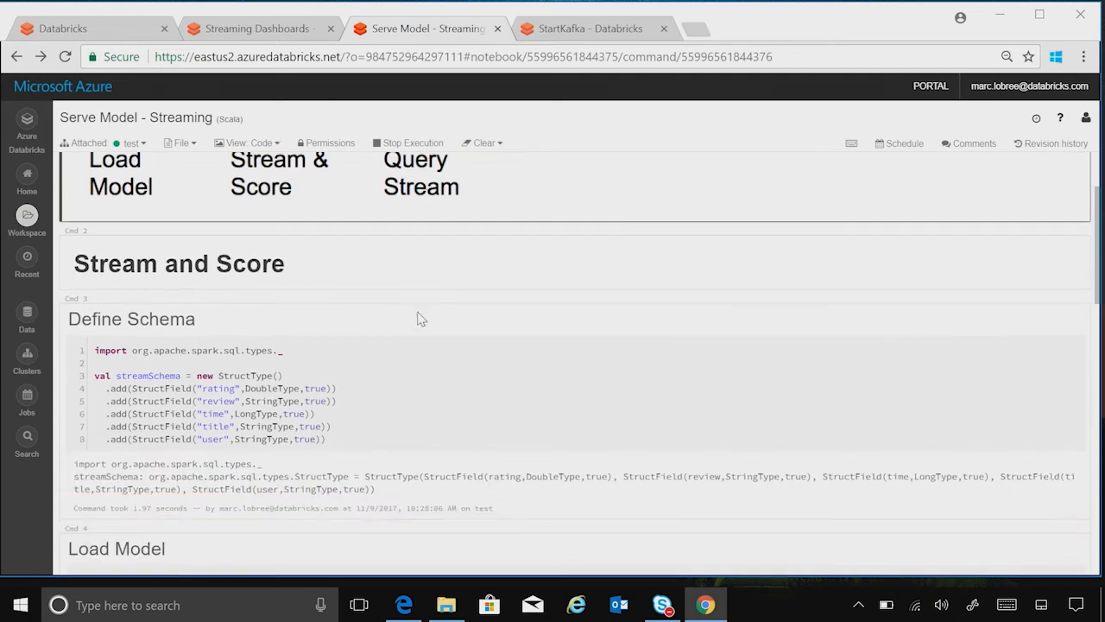
pyautogui.scroll(-3)
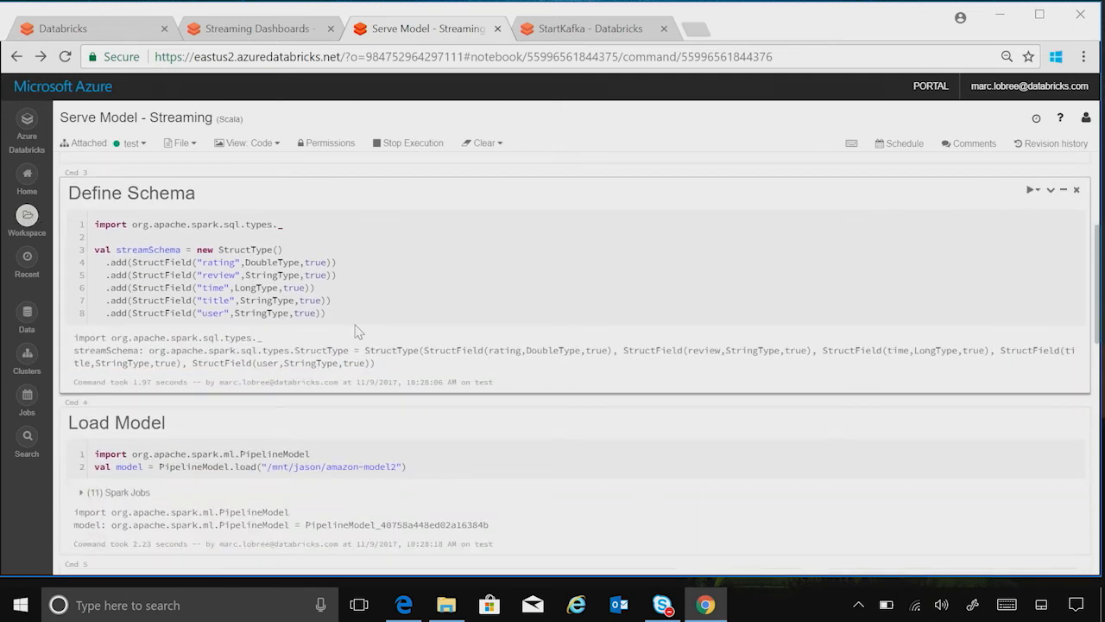
pyautogui.click(359, 312)
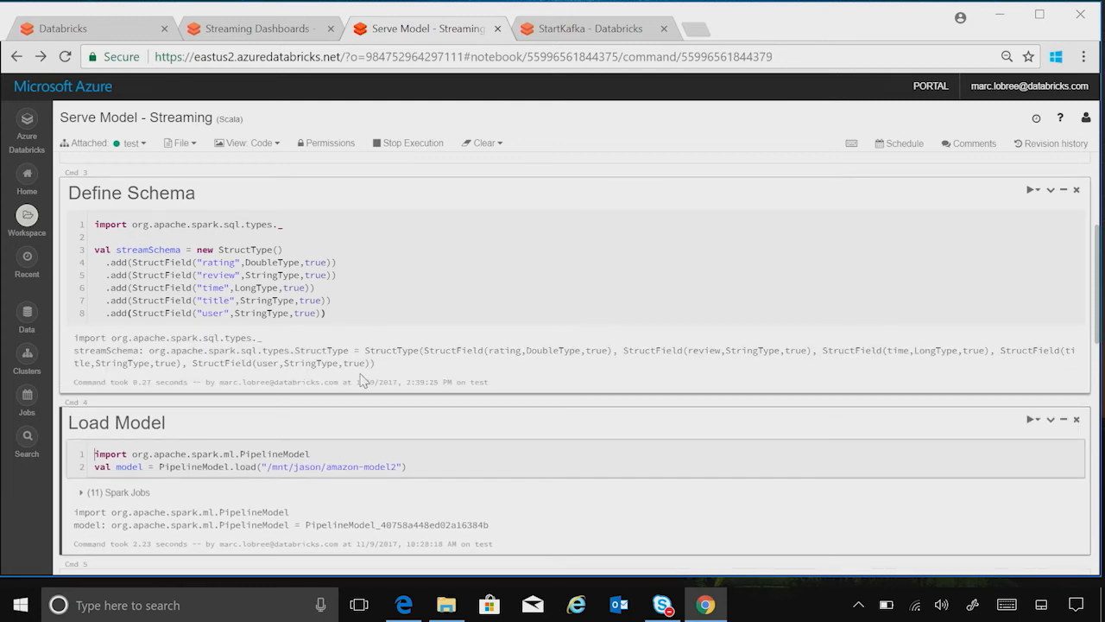
pyautogui.moveTo(340, 490)
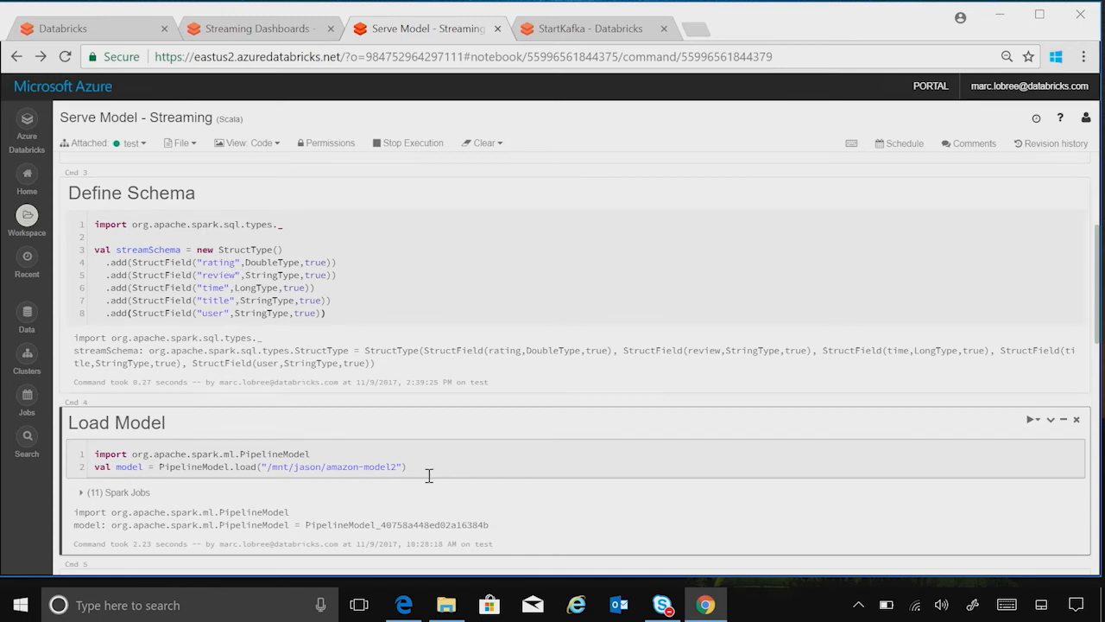
# Run the Load Model, Stream Ingestion, Score New Data and Sink Scored Data cells
pyautogui.scroll(-3)
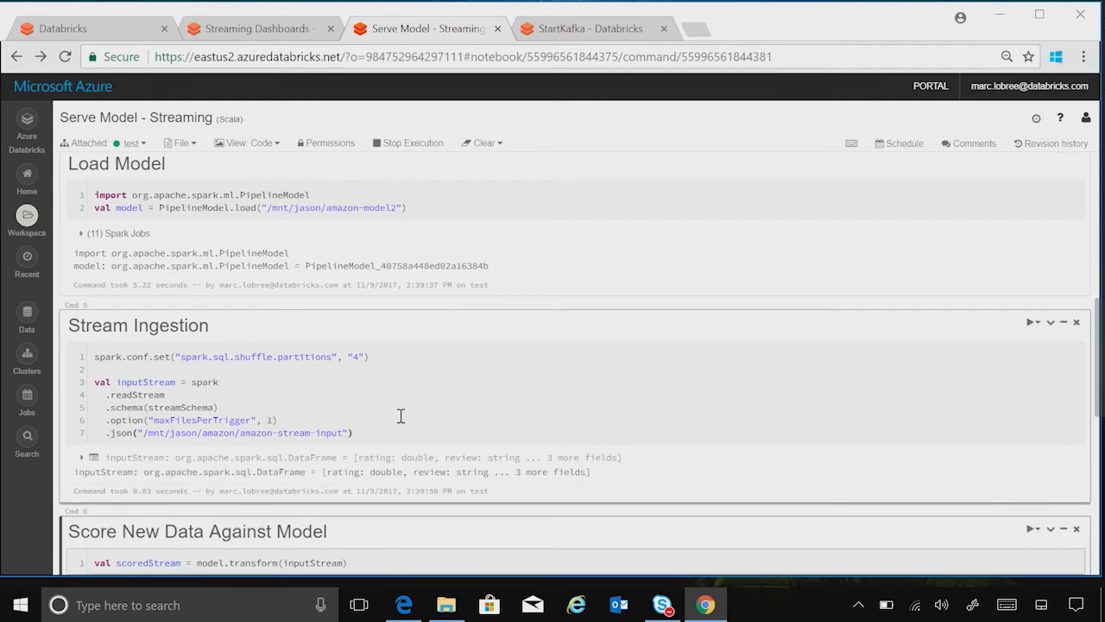
pyautogui.scroll(-3)
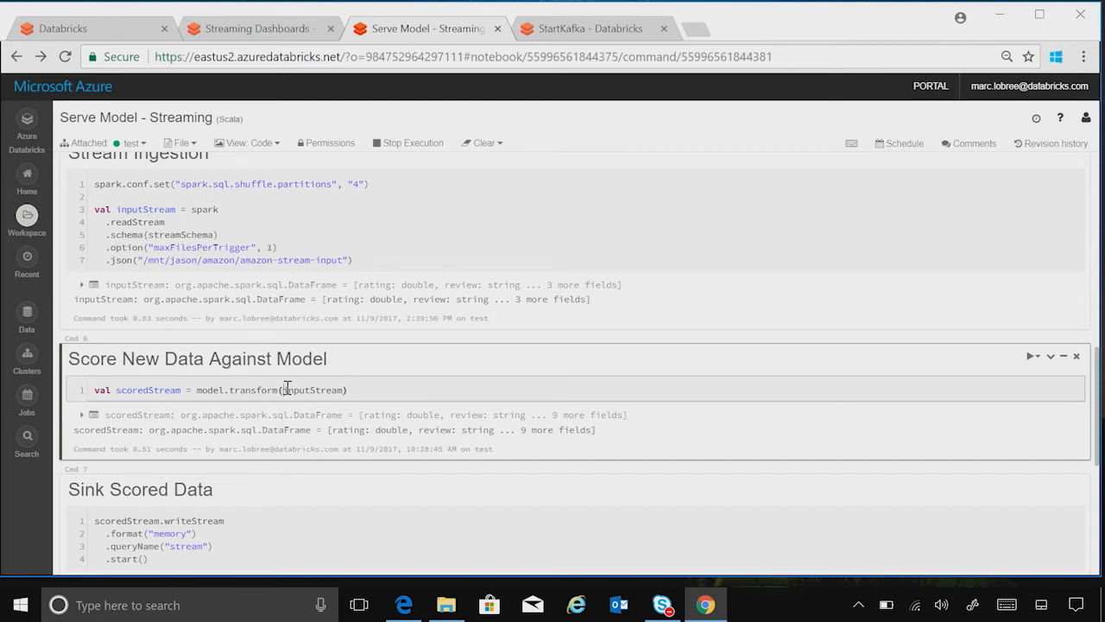
pyautogui.doubleClick(314, 390)
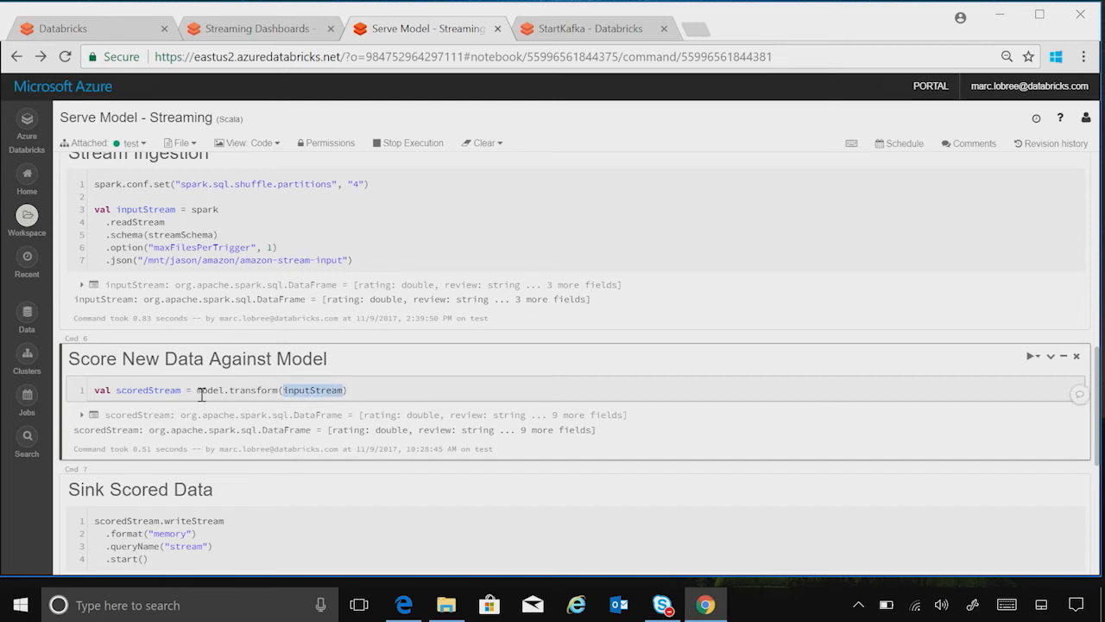
pyautogui.click(383, 389)
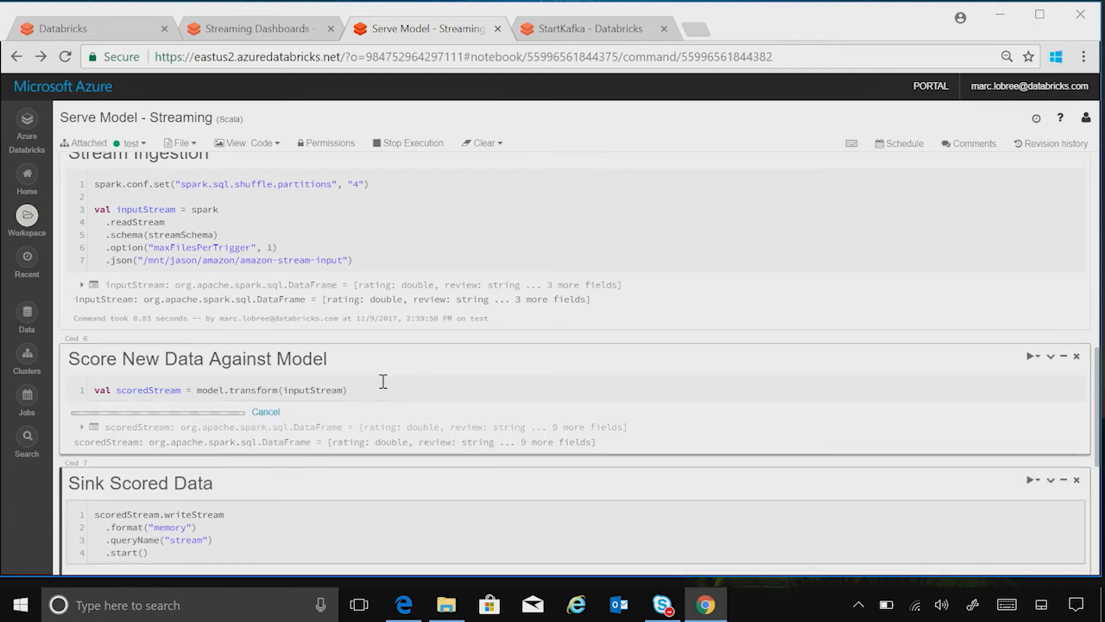
pyautogui.scroll(-3)
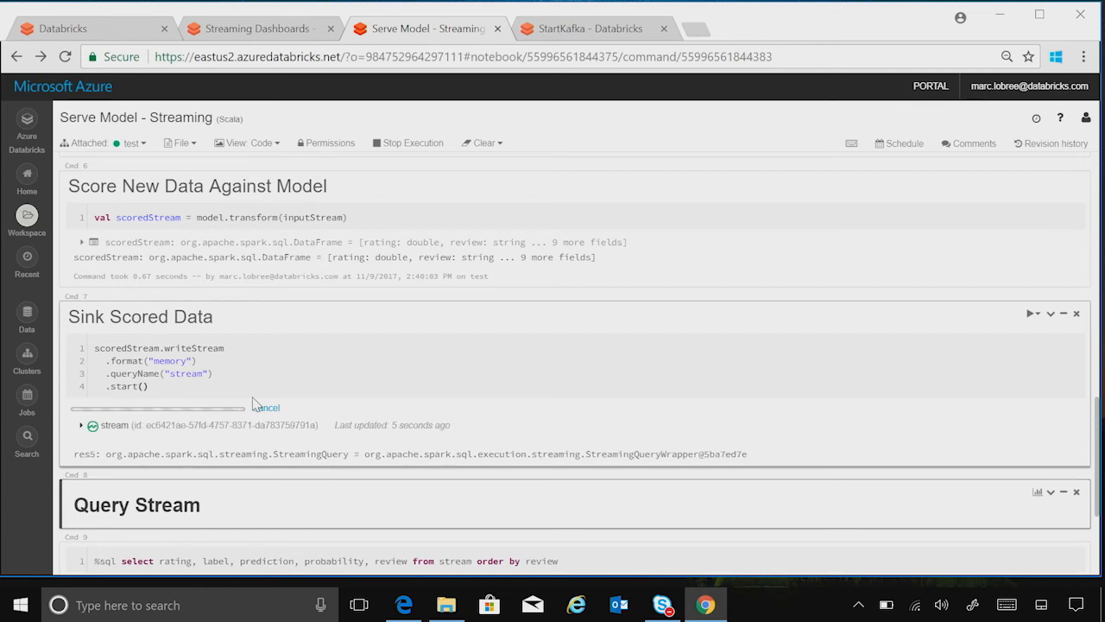
# Run the Query Stream %sql select showing rating, label, prediction, probability and review
pyautogui.scroll(-3)
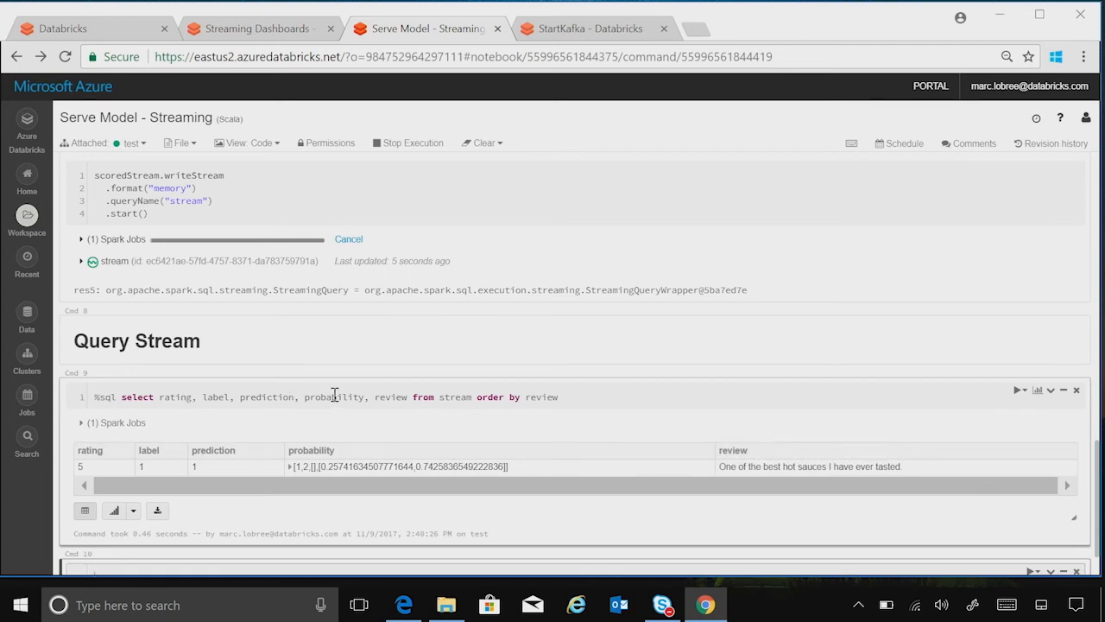
pyautogui.moveTo(371, 396)
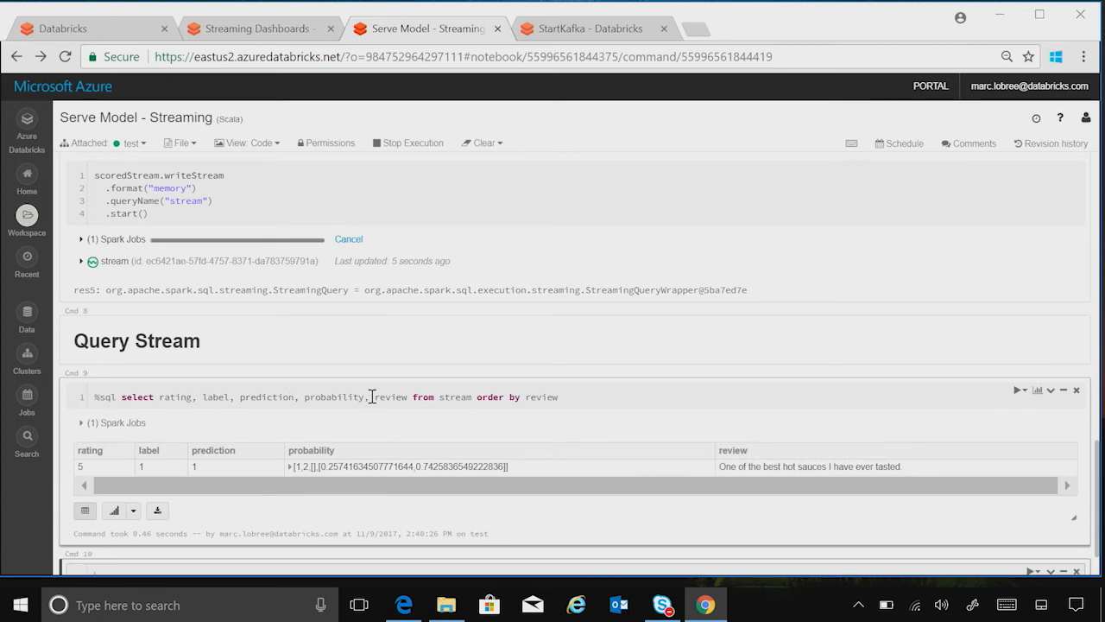
pyautogui.moveTo(464, 418)
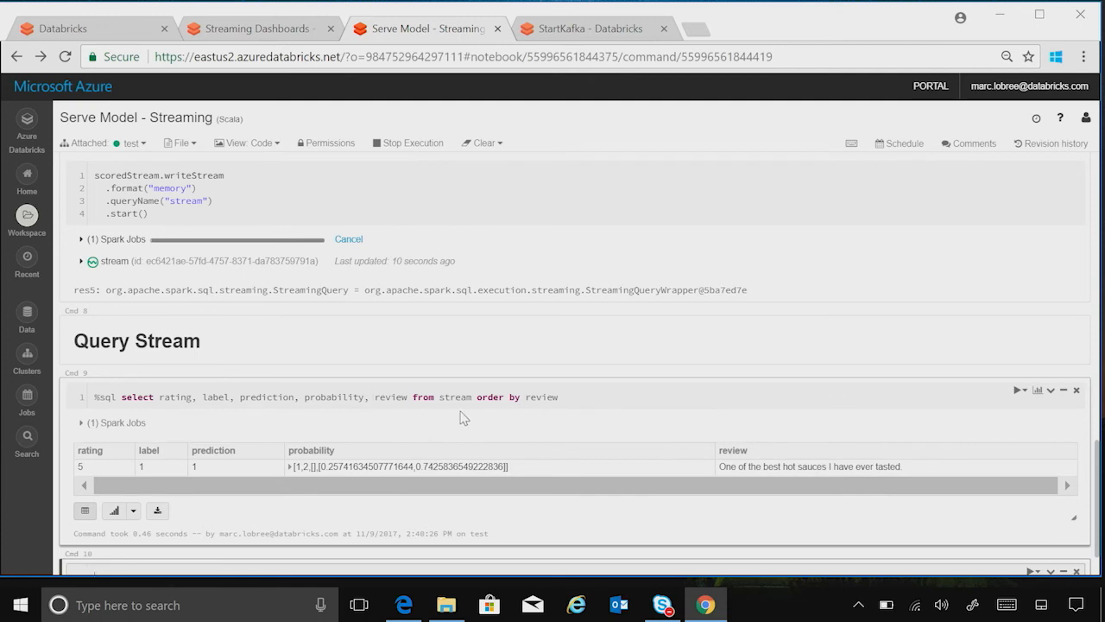
pyautogui.doubleClick(455, 396)
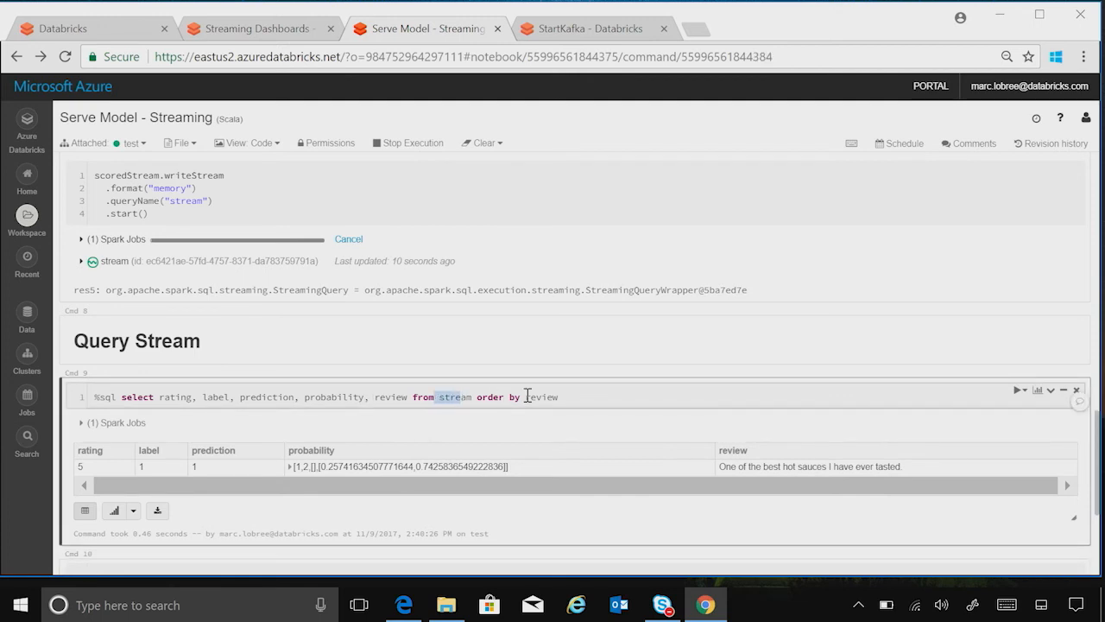